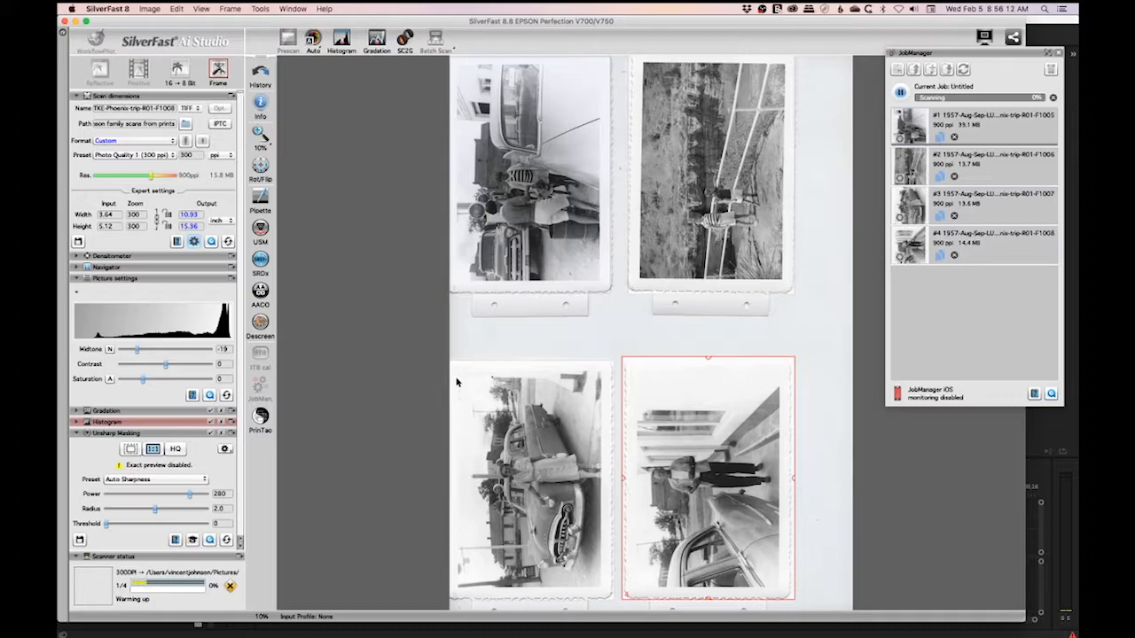
pyautogui.moveTo(304, 550)
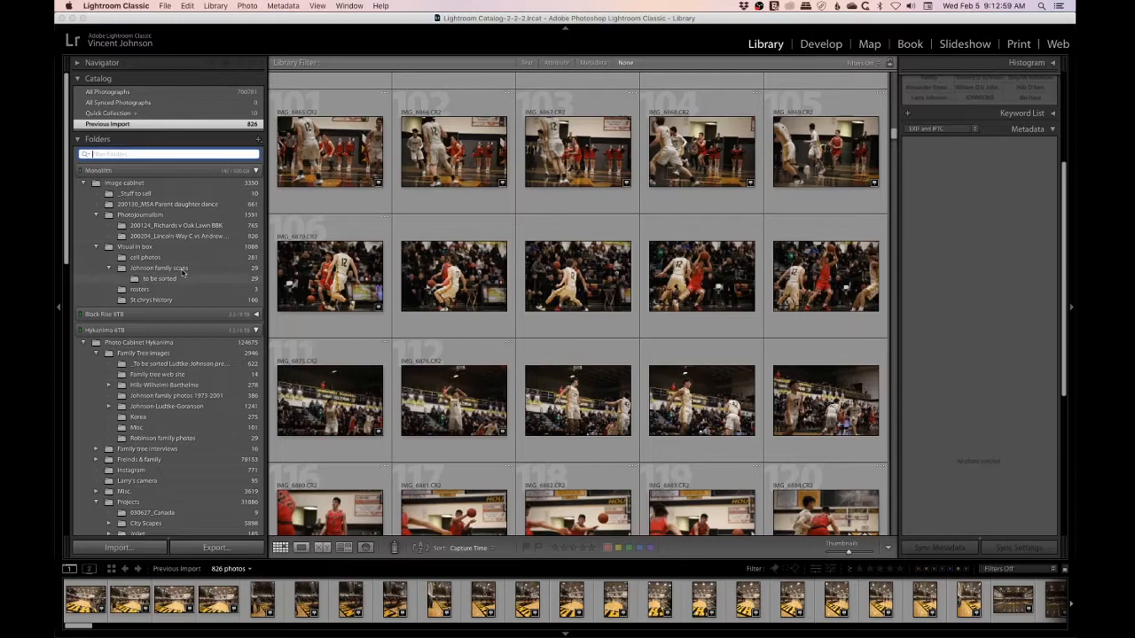
# Start an import targeting the Johnson family scans folder from the Folders panel.
pyautogui.rightClick(159, 268)
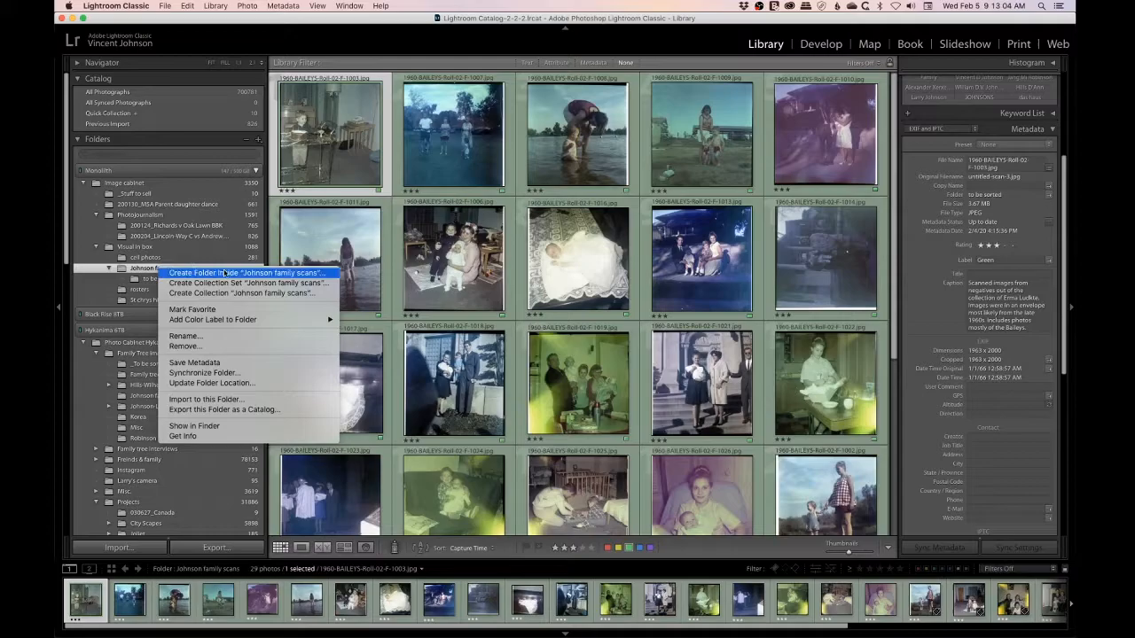
pyautogui.click(206, 399)
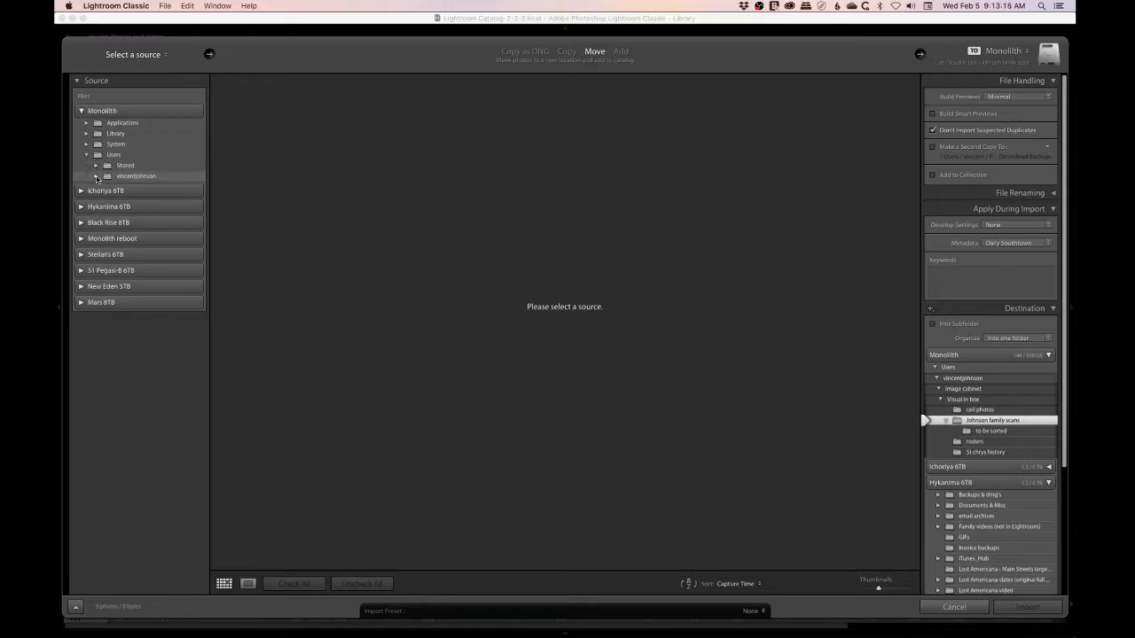
# Move the twelve checked Phoenix-trip scans from Pictures into Johnson family scans.
pyautogui.click(96, 175)
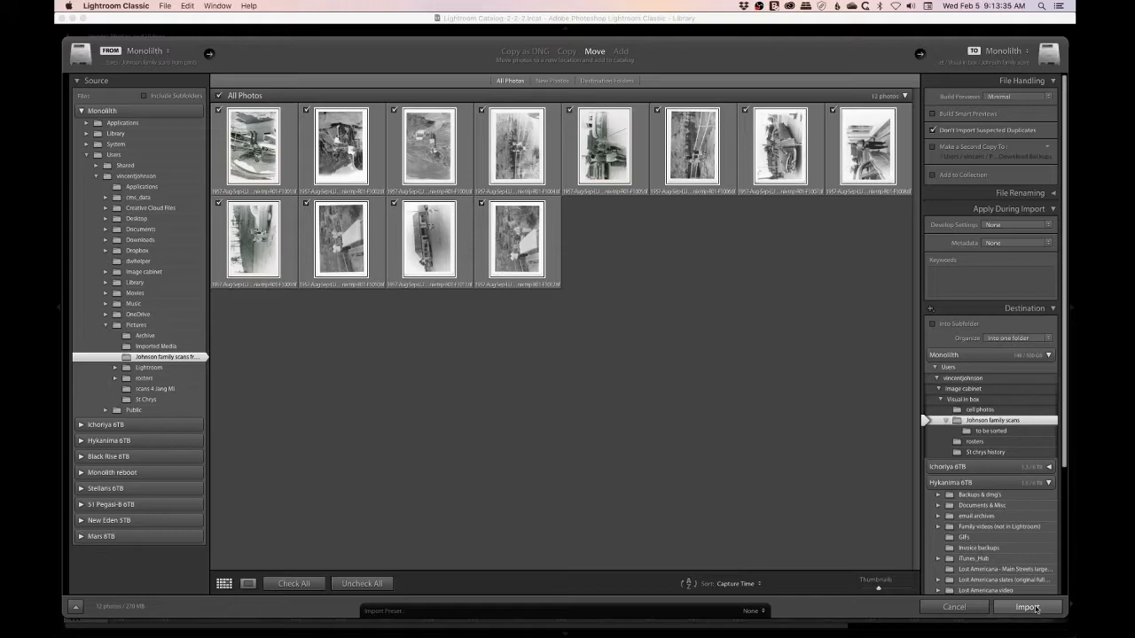
pyautogui.click(1027, 607)
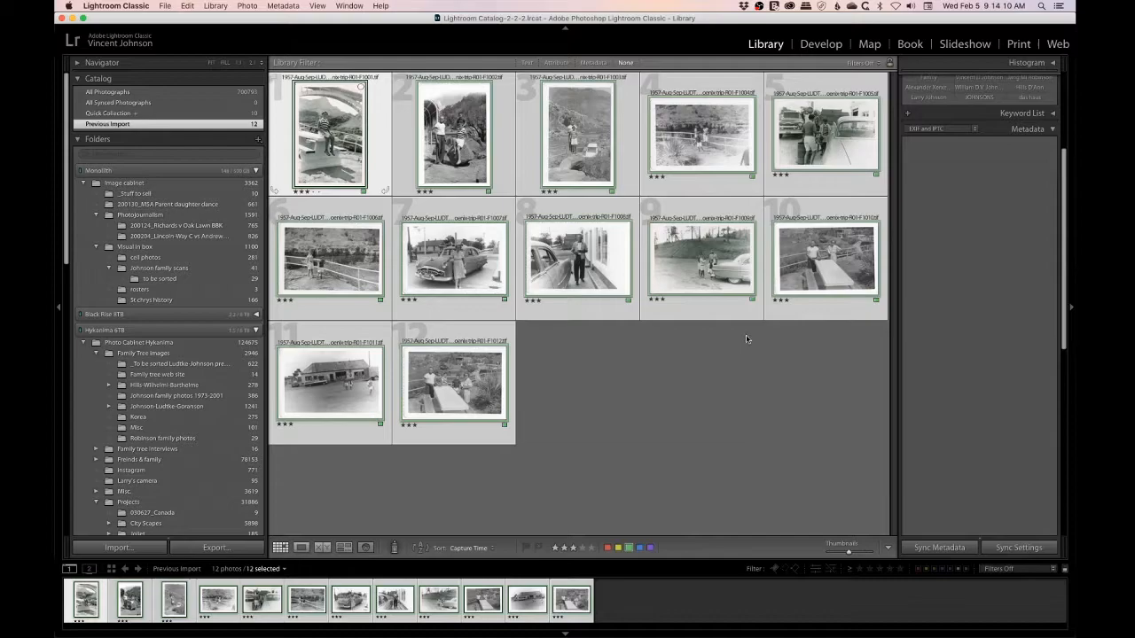
# Expand the Metadata panel to show the shared caption field for the twelve scans.
pyautogui.click(1028, 128)
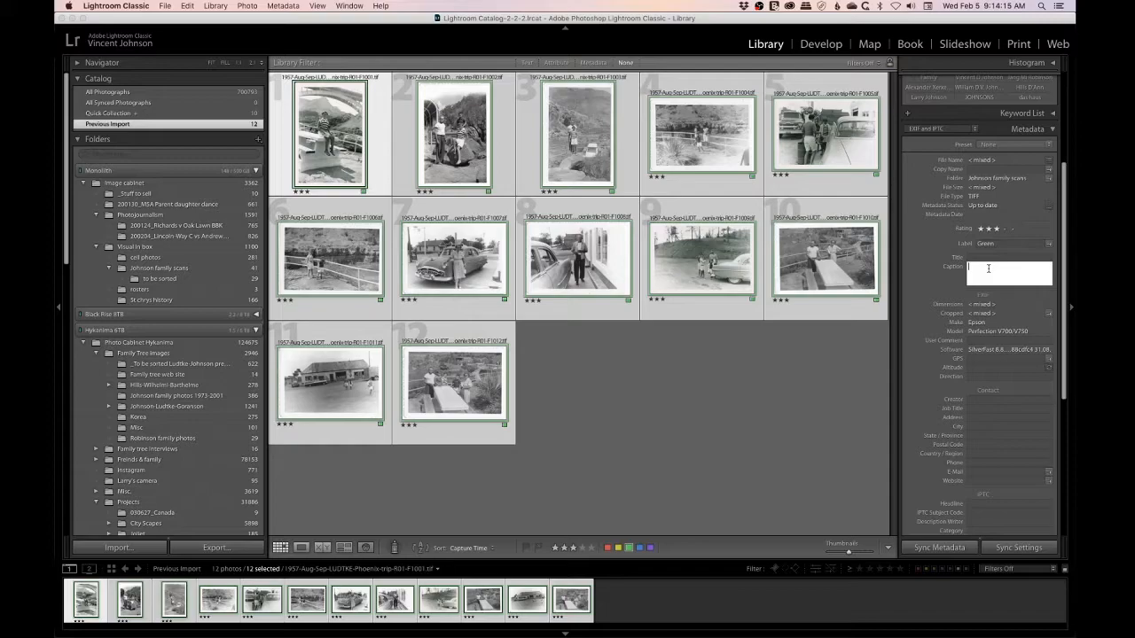
# Enter a caption crediting William Ludtke's 1957 Phoenix-trip album for all twelve scans.
pyautogui.write('Print')
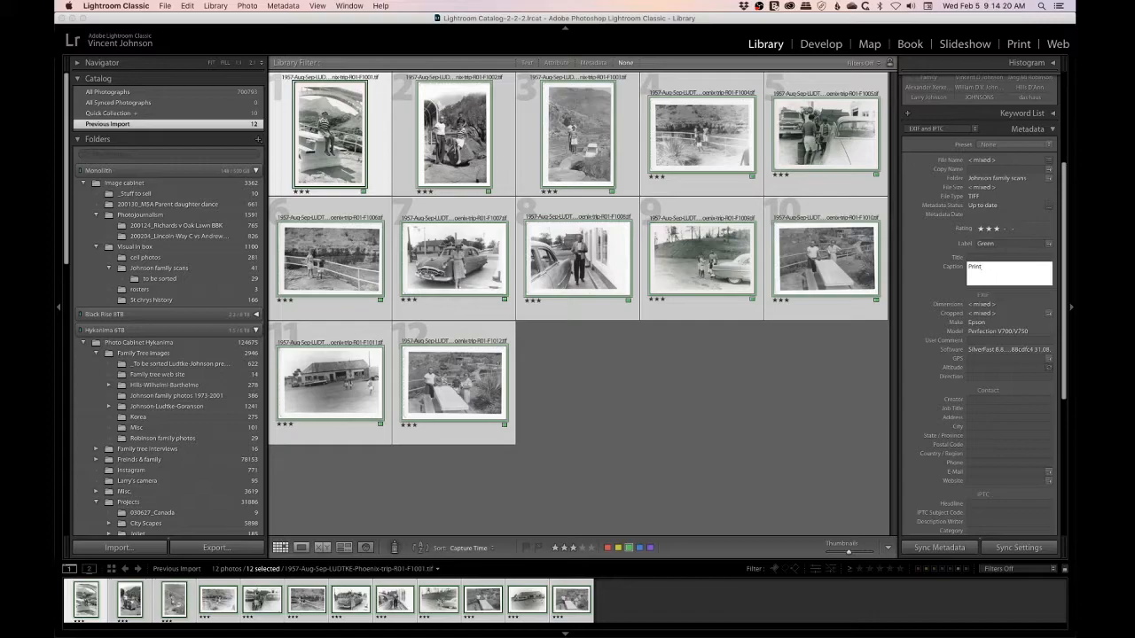
pyautogui.write('Photos sc')
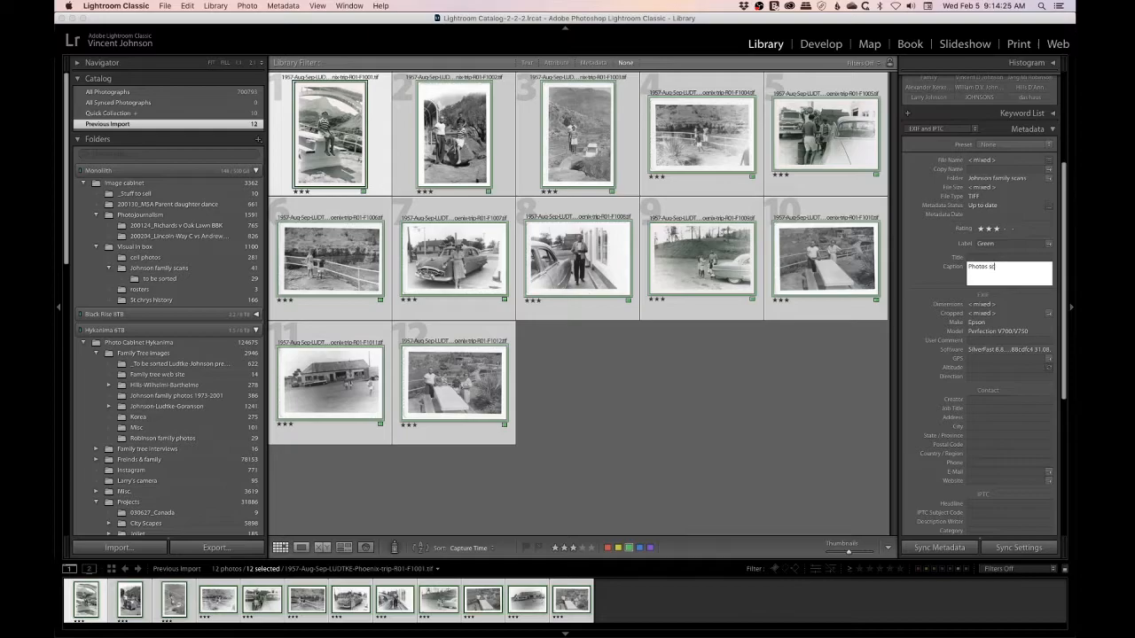
pyautogui.write('scanned f')
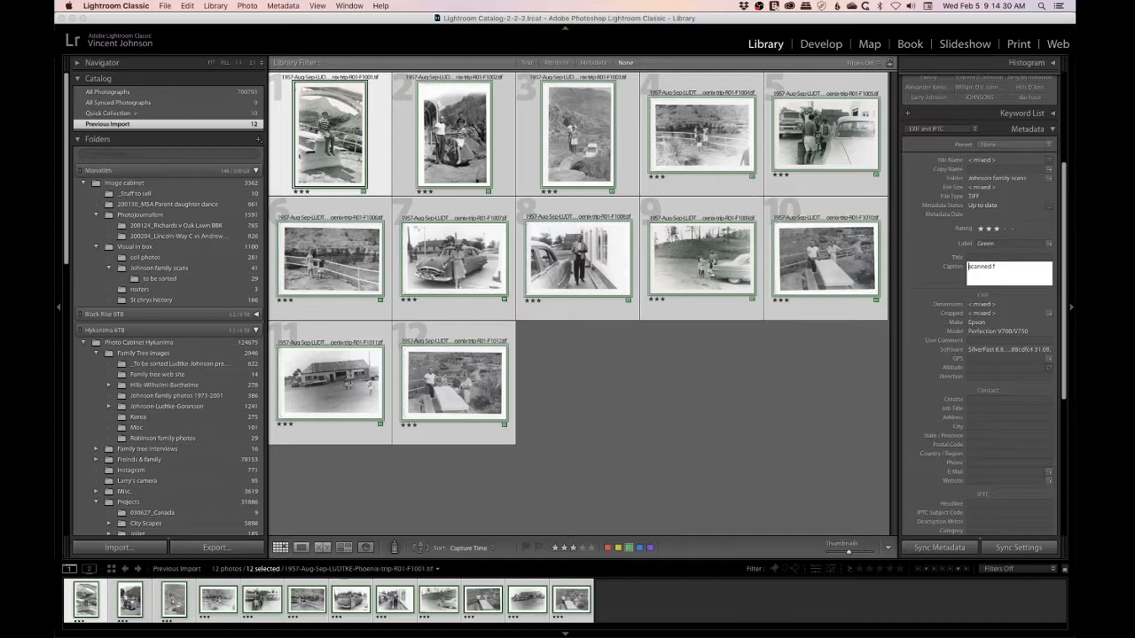
pyautogui.write('Prints scanned from the coll')
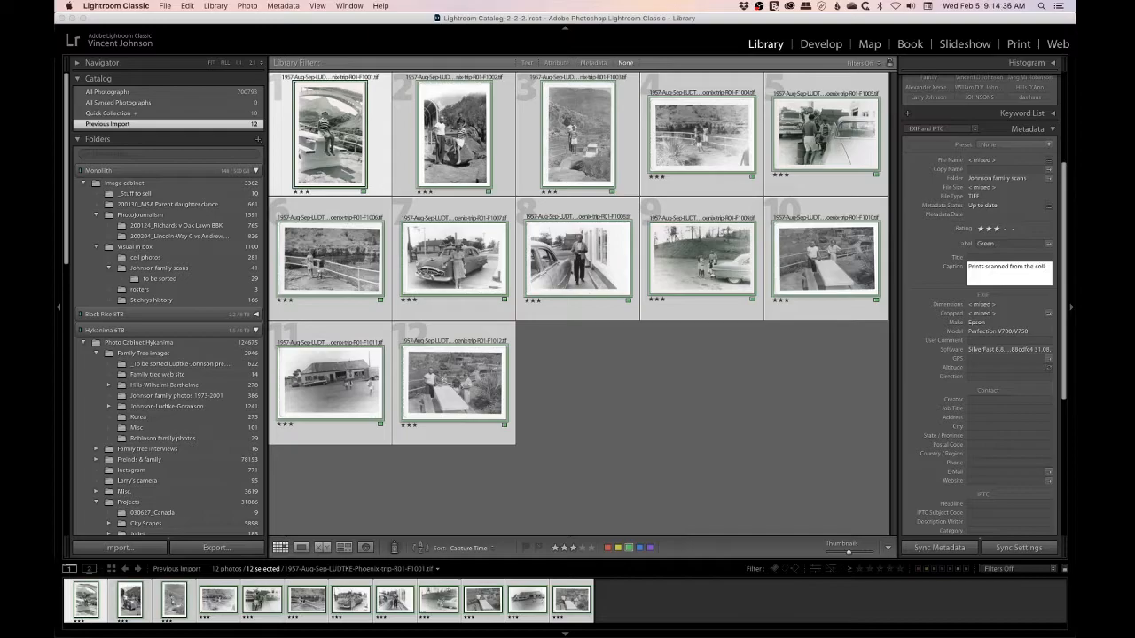
pyautogui.write('photo collection of William Ludtke. From an album titled')
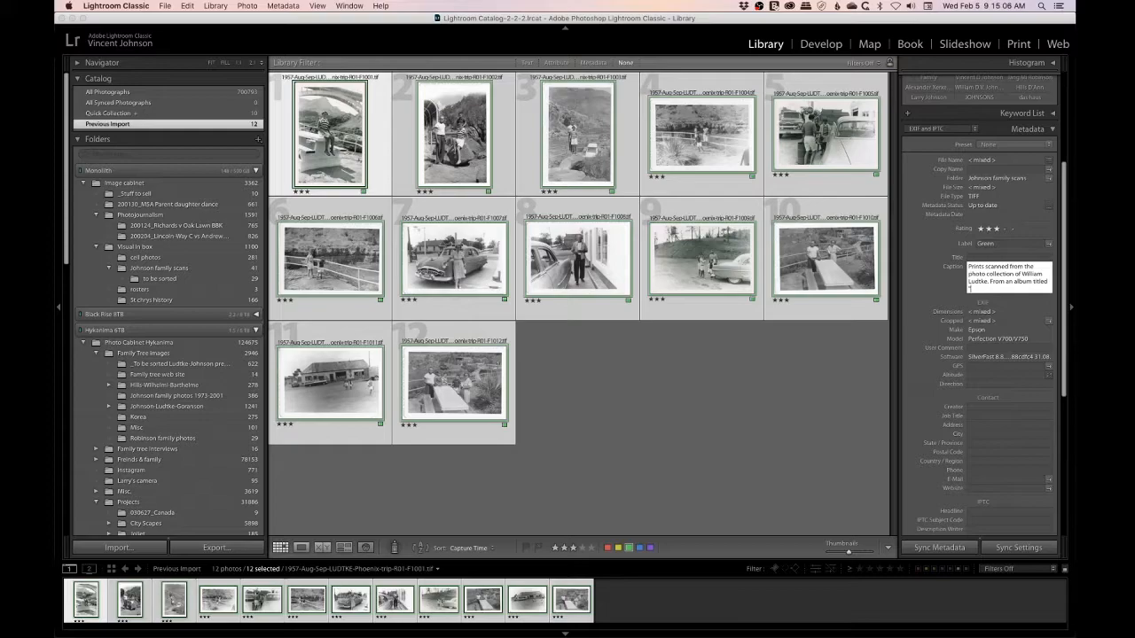
pyautogui.write('On our tr')
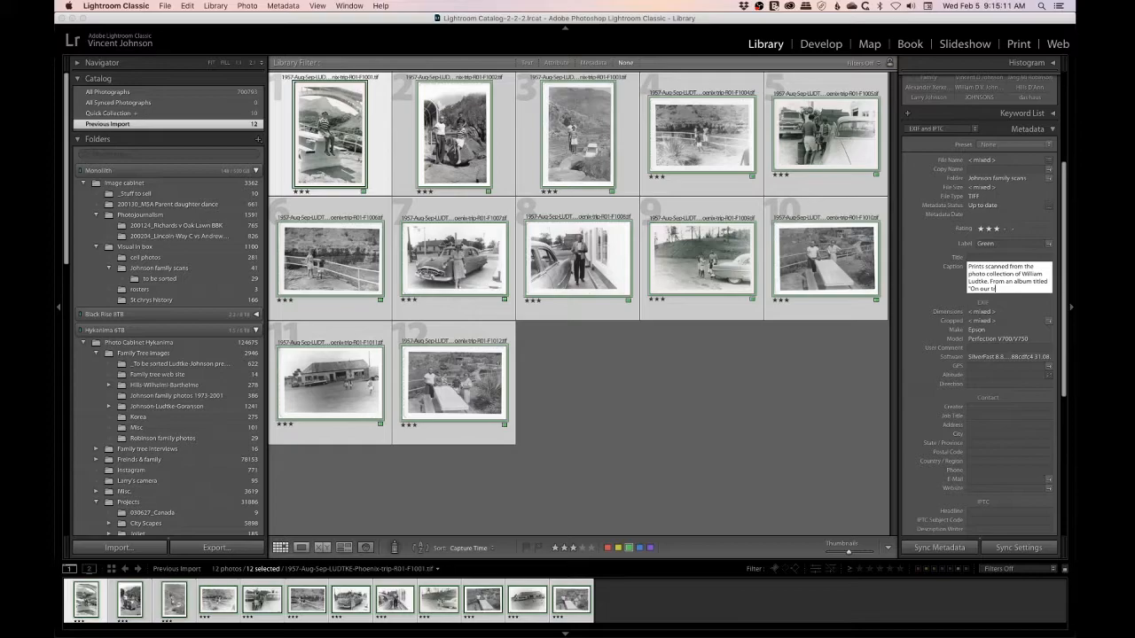
pyautogui.write('p to Phae')
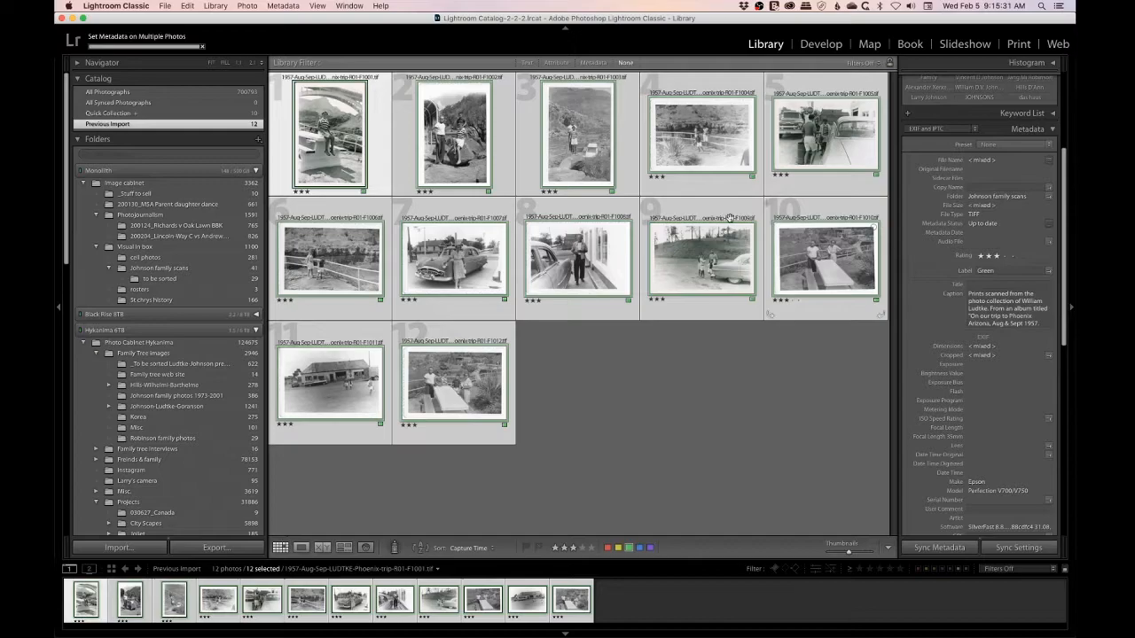
# Switch the Library to People view to show the 13 detected faces.
pyautogui.click(328, 133)
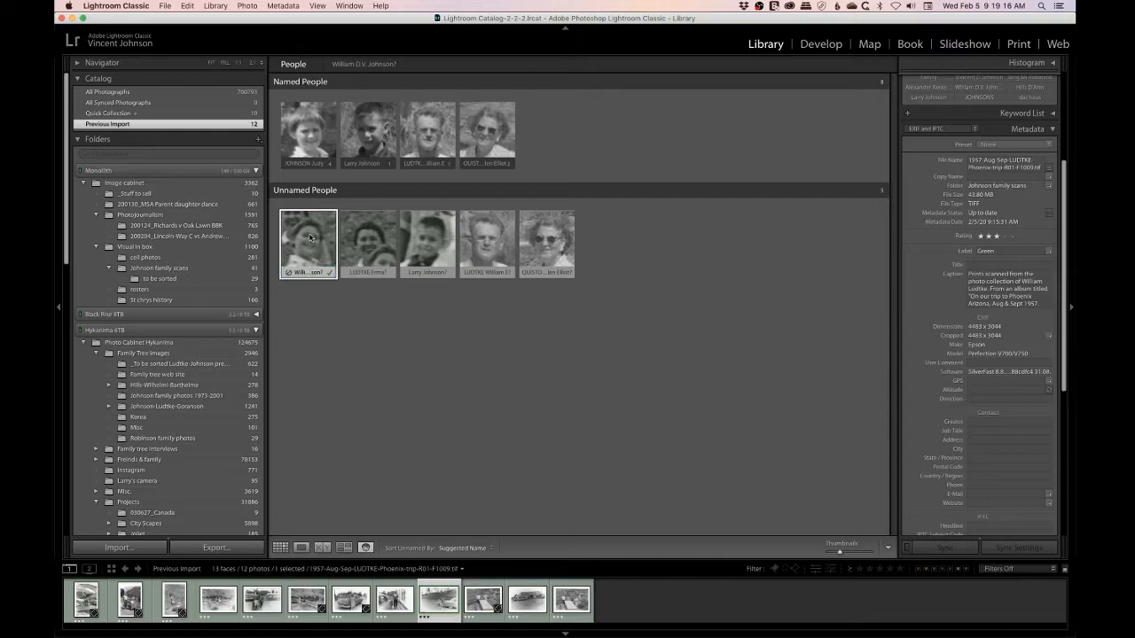
pyautogui.doubleClick(308, 244)
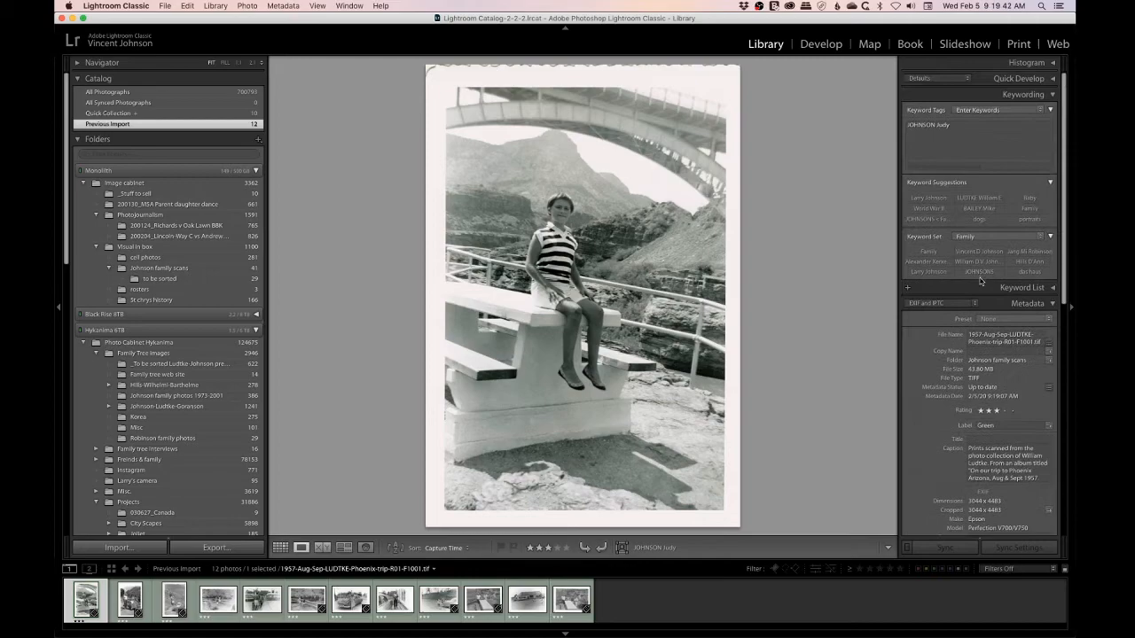
# Keyword the first scan Bridge and rest area, then view the second scan.
pyautogui.write('brian Hurley')
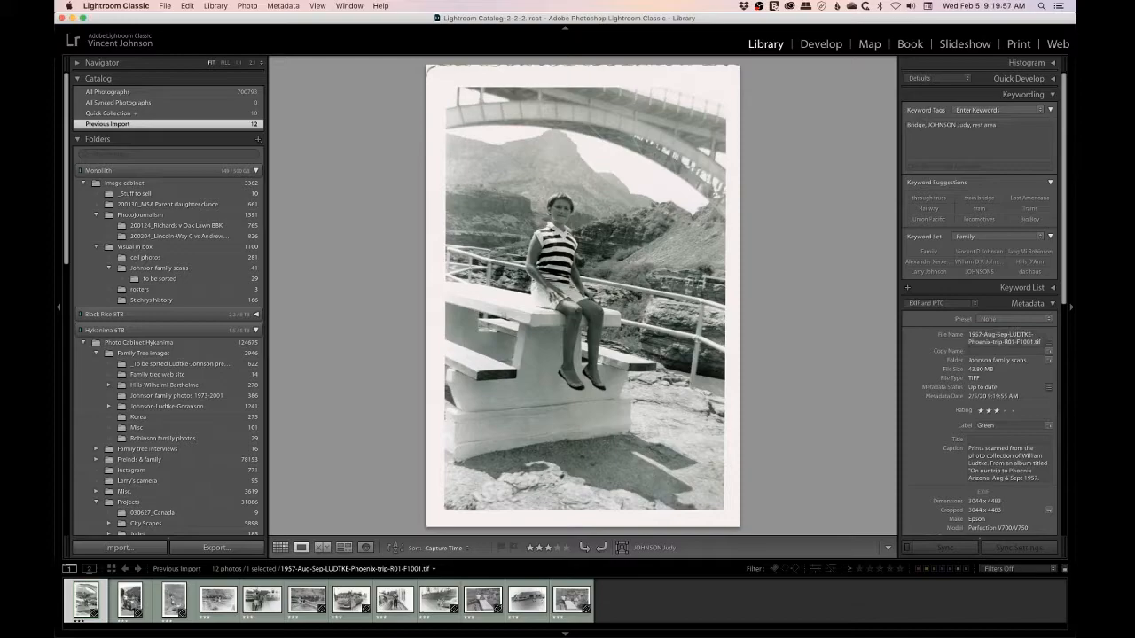
pyautogui.click(129, 599)
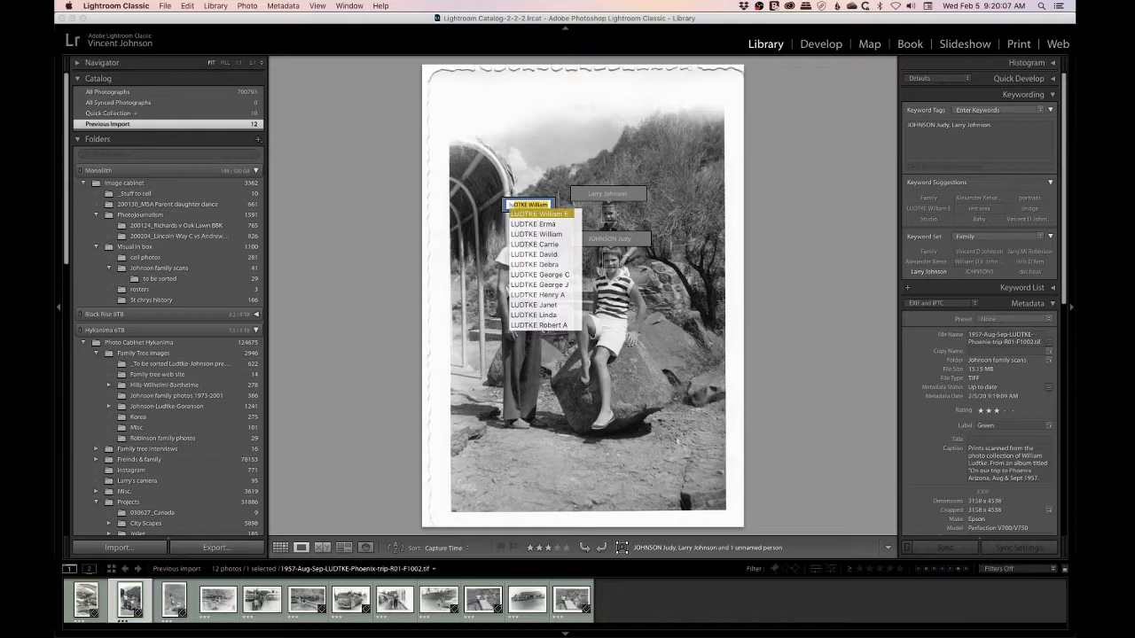
pyautogui.click(539, 213)
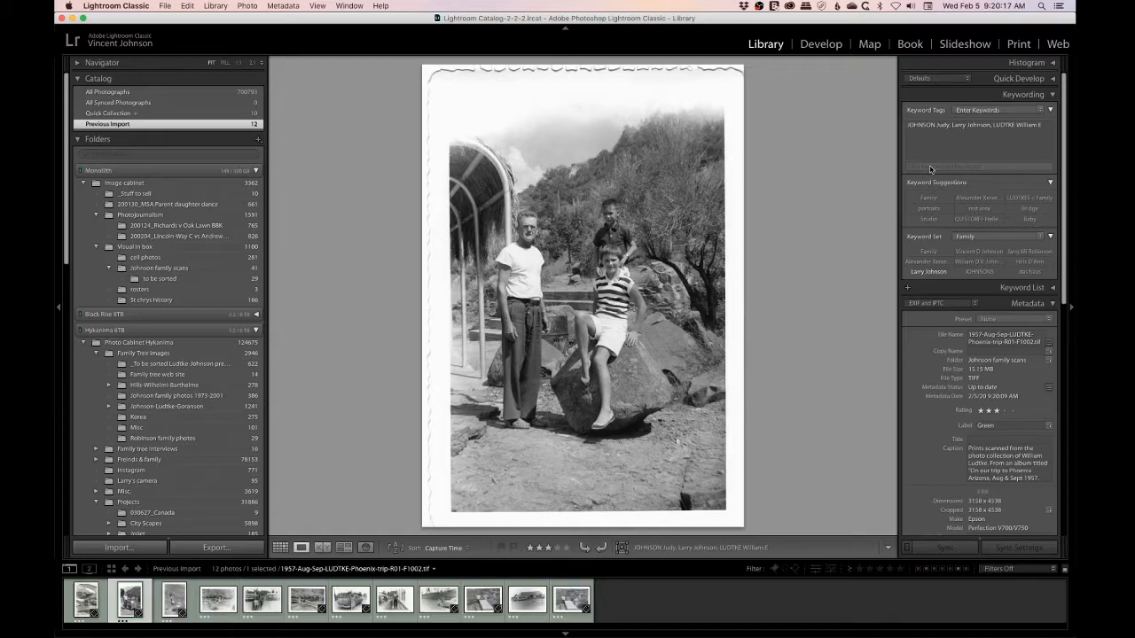
pyautogui.write('rest area,')
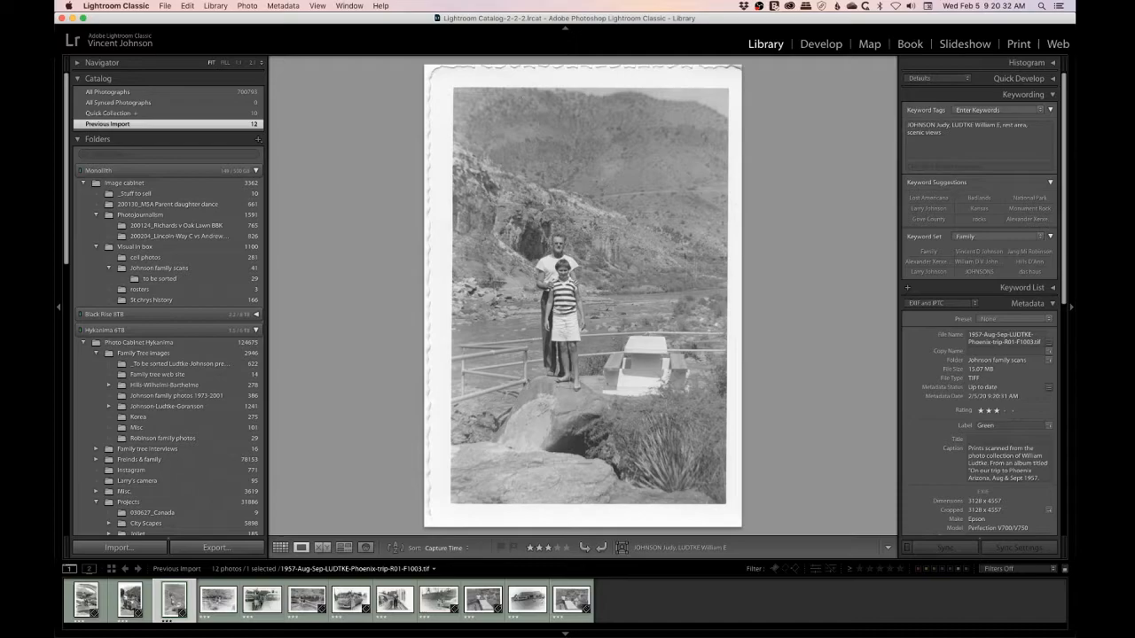
# Keyword the remaining scans with rest area, general store, picnic and scenic views.
pyautogui.click(217, 600)
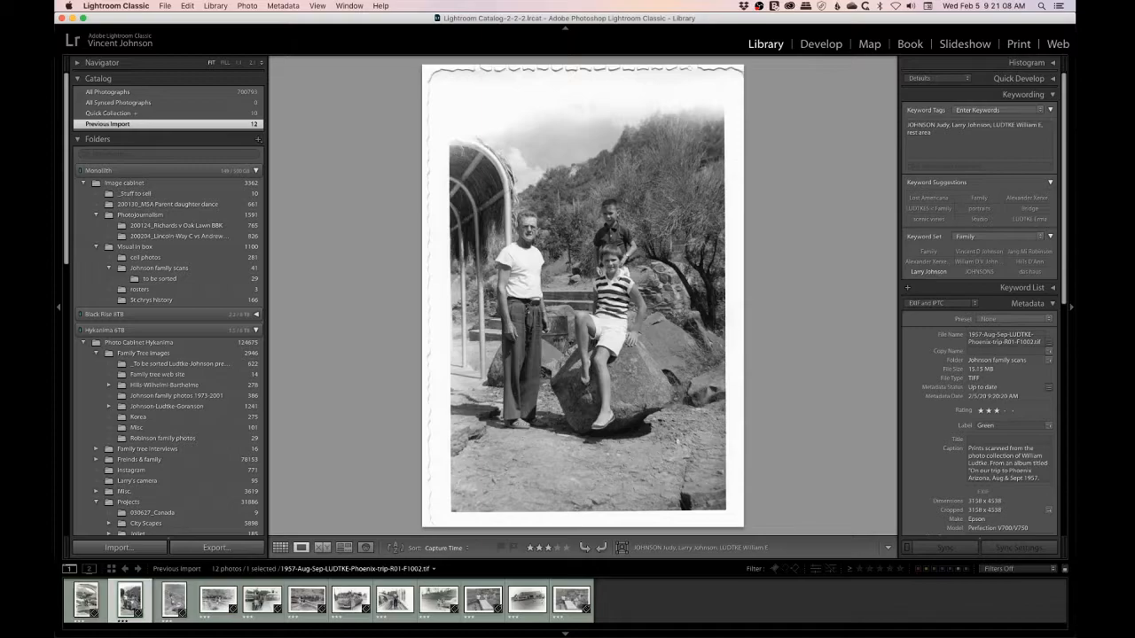
pyautogui.click(305, 599)
pyautogui.write('scenic views, rest area')
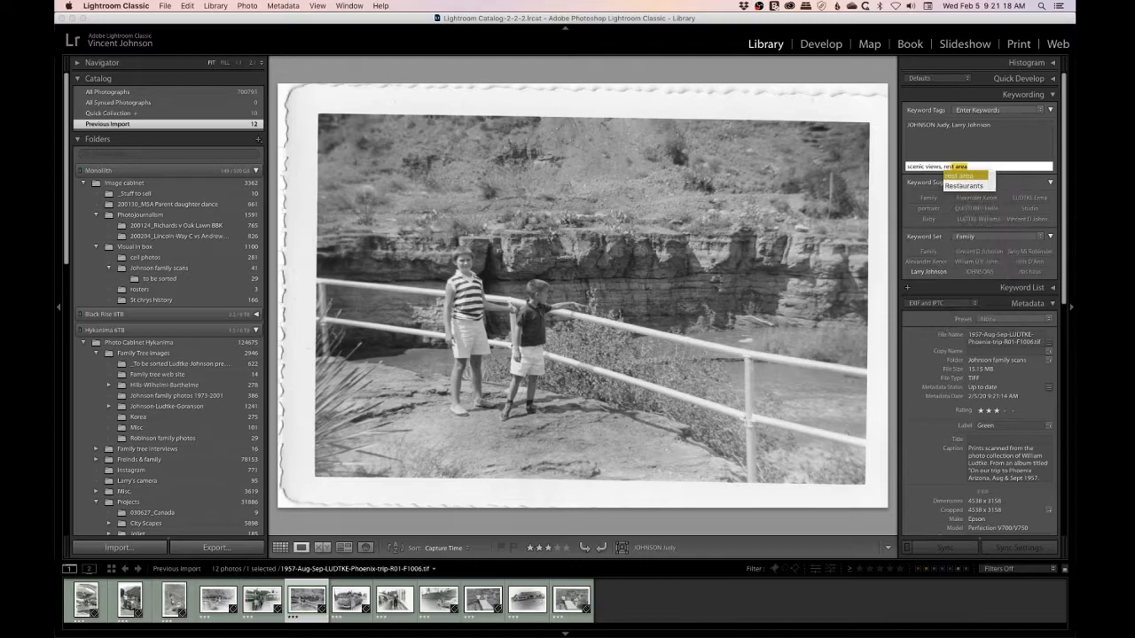
pyautogui.click(350, 600)
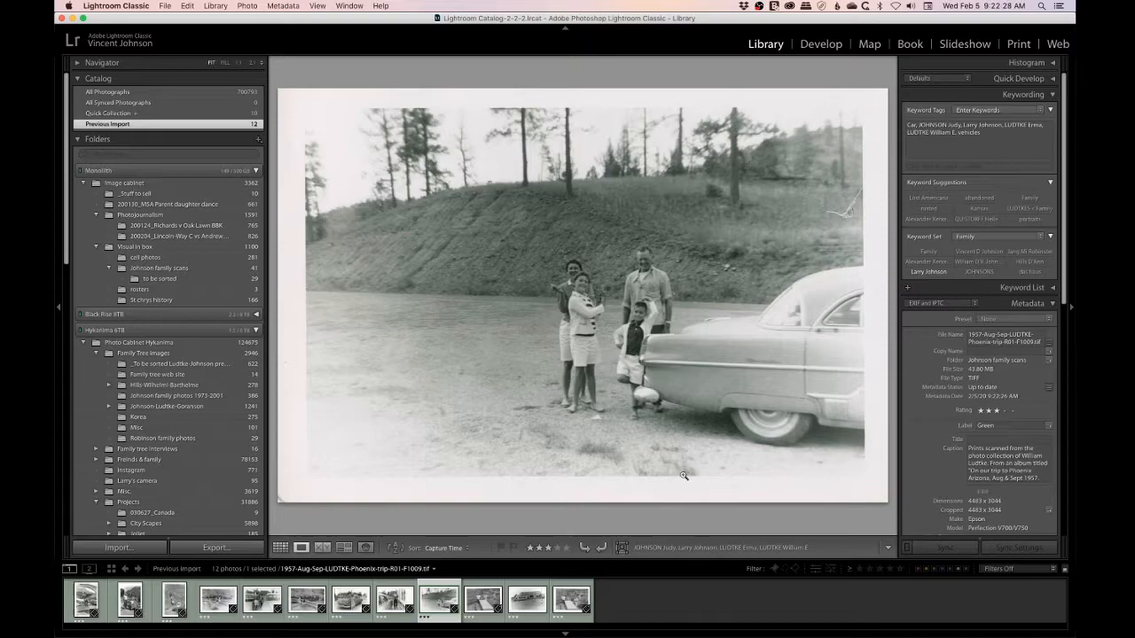
pyautogui.click(526, 600)
pyautogui.write('general store')
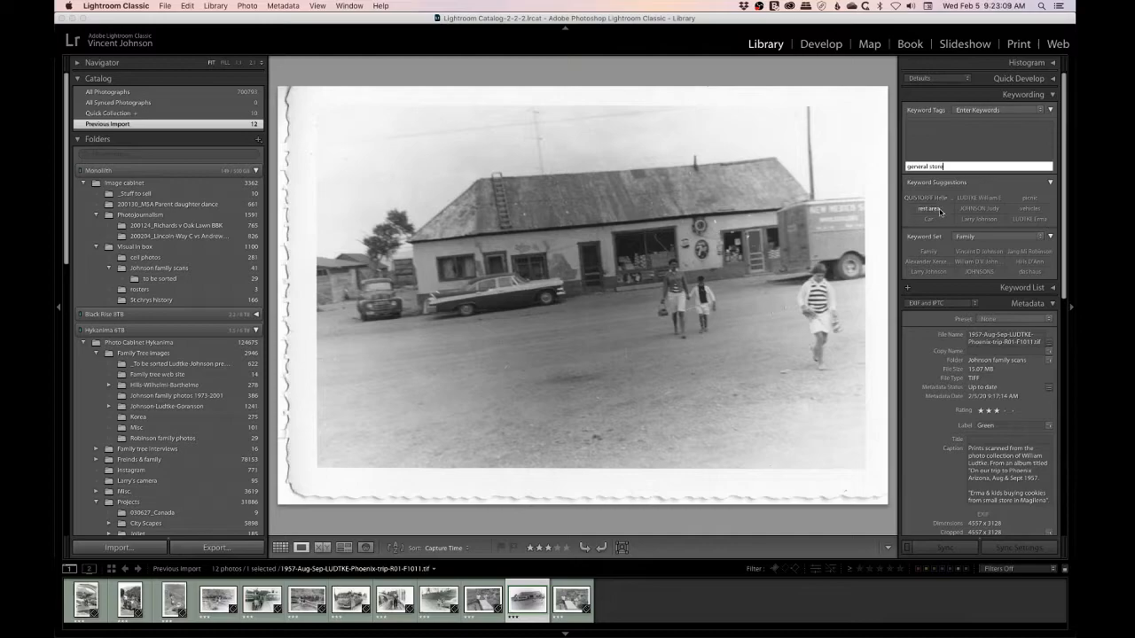
pyautogui.click(571, 600)
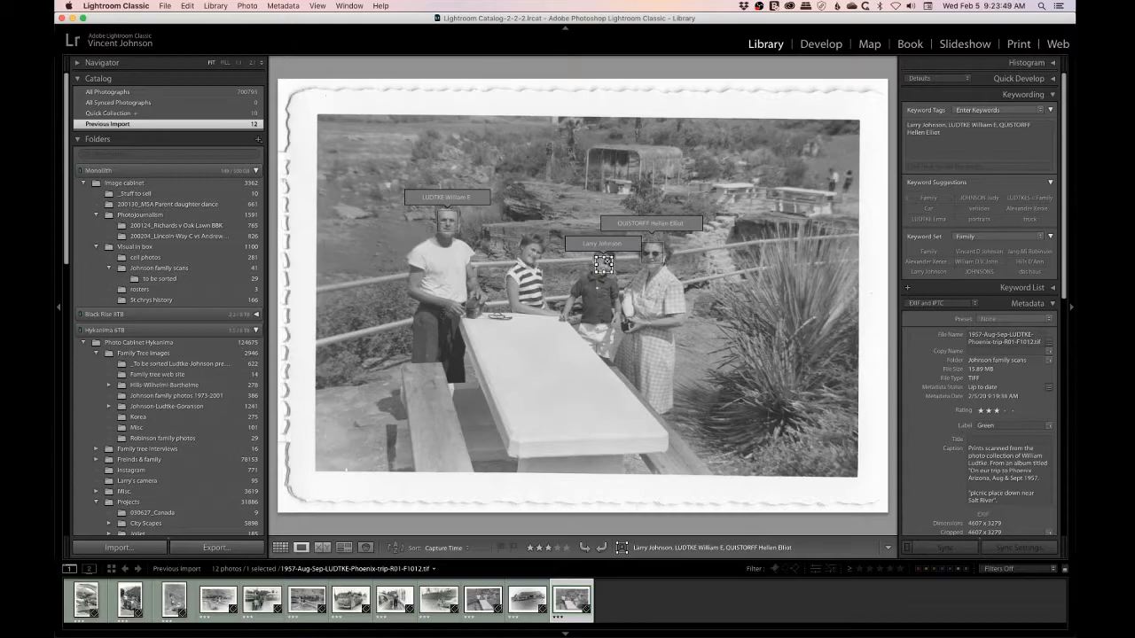
pyautogui.write('rest area, picnic, sce')
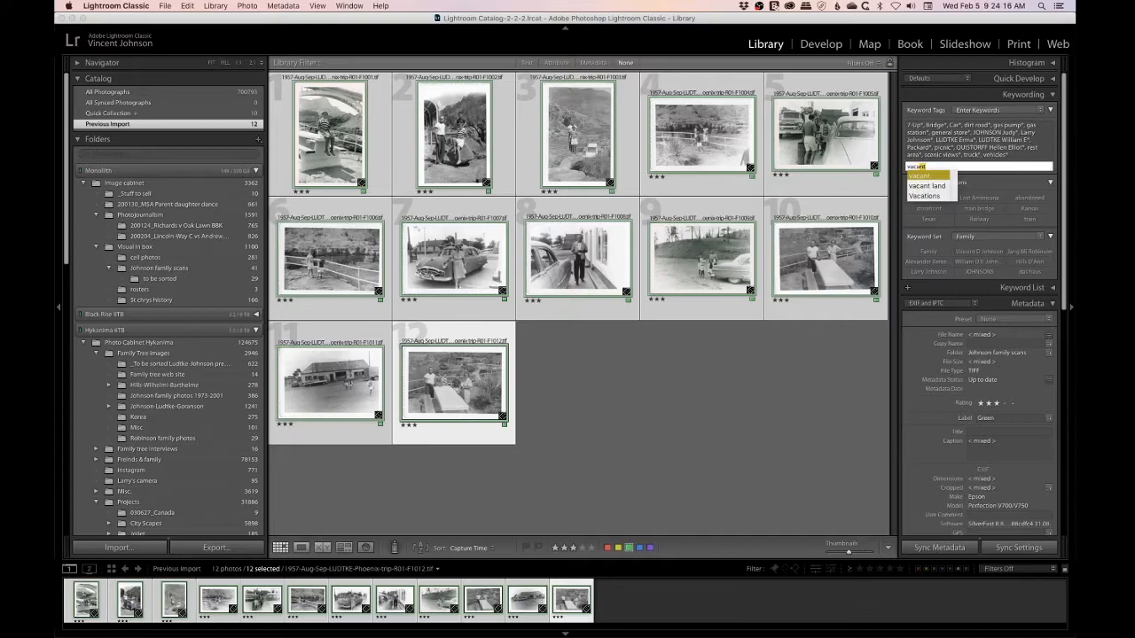
# Add Vacations, road trip and Arizona keywords to all twelve scans.
pyautogui.write('Vacations, road trip, Arizona')
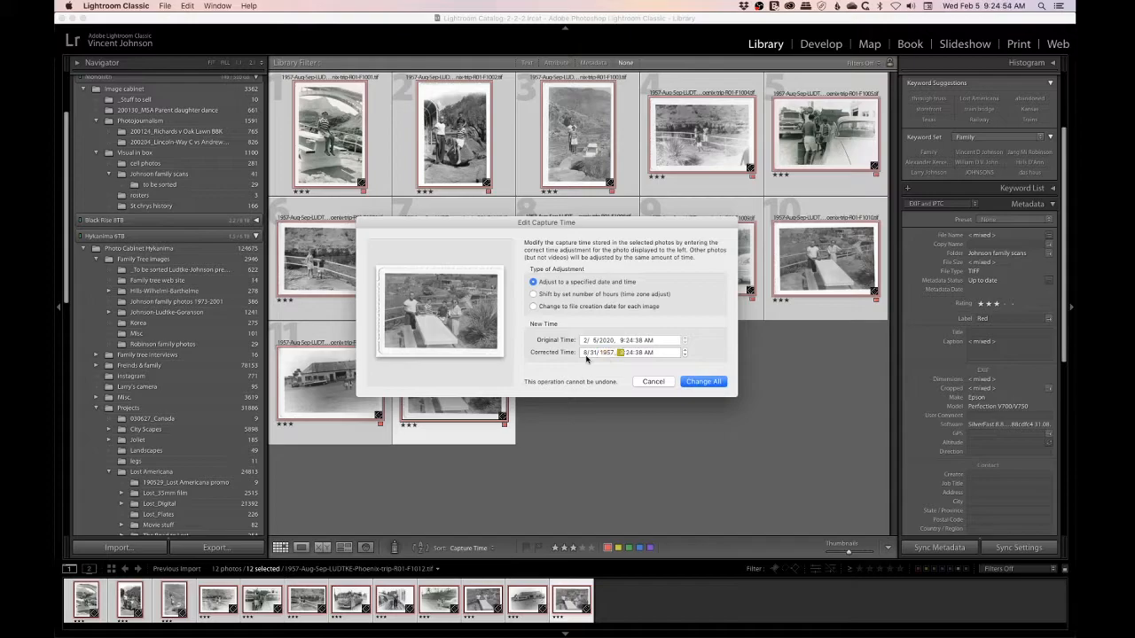
# Apply the corrected capture date 8/31/1957 to all twelve Phoenix-trip photos.
pyautogui.click(703, 381)
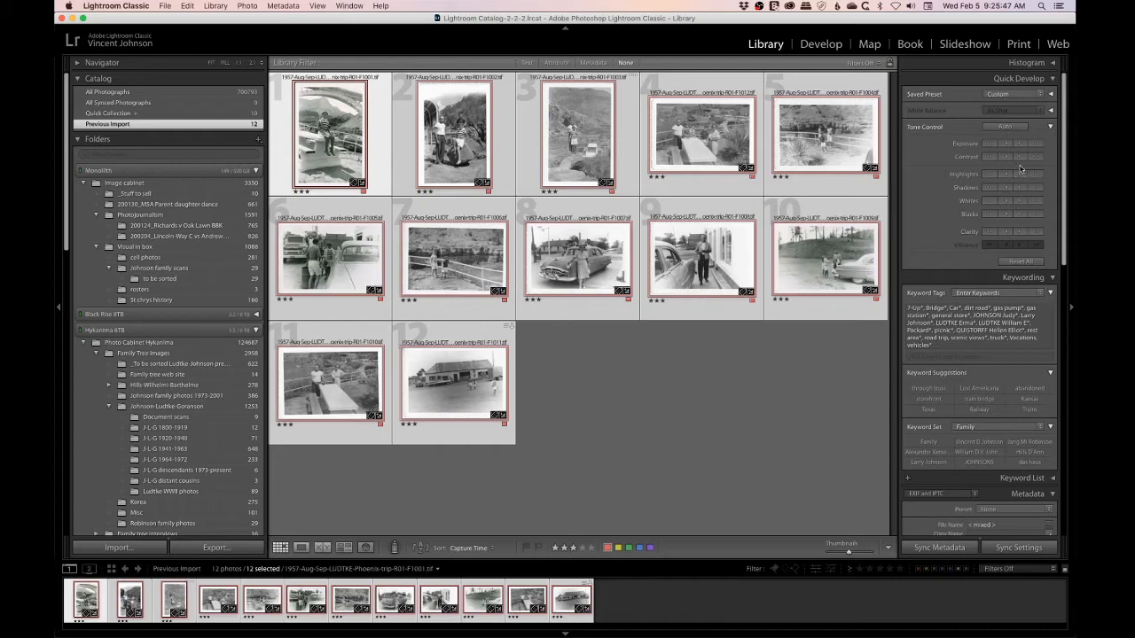
# Switch to the Develop module to review the second trip scan's tones.
pyautogui.click(820, 43)
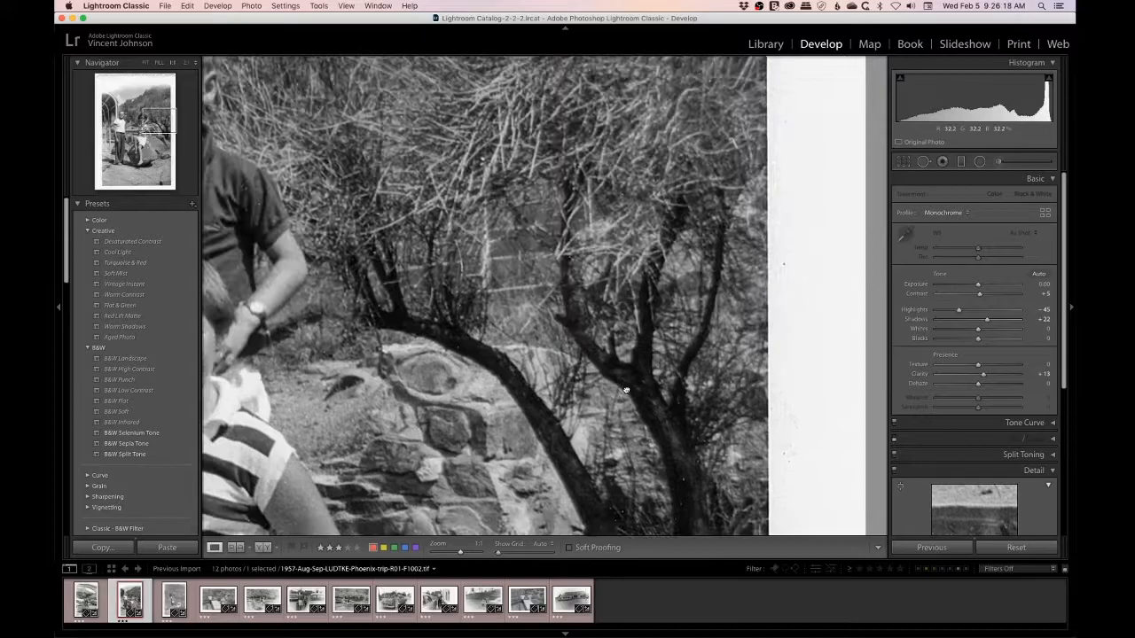
# Step through the next scans, including the kids-at-the-railing photo, then discard color for grayscale Photoshop editing.
pyautogui.click(219, 600)
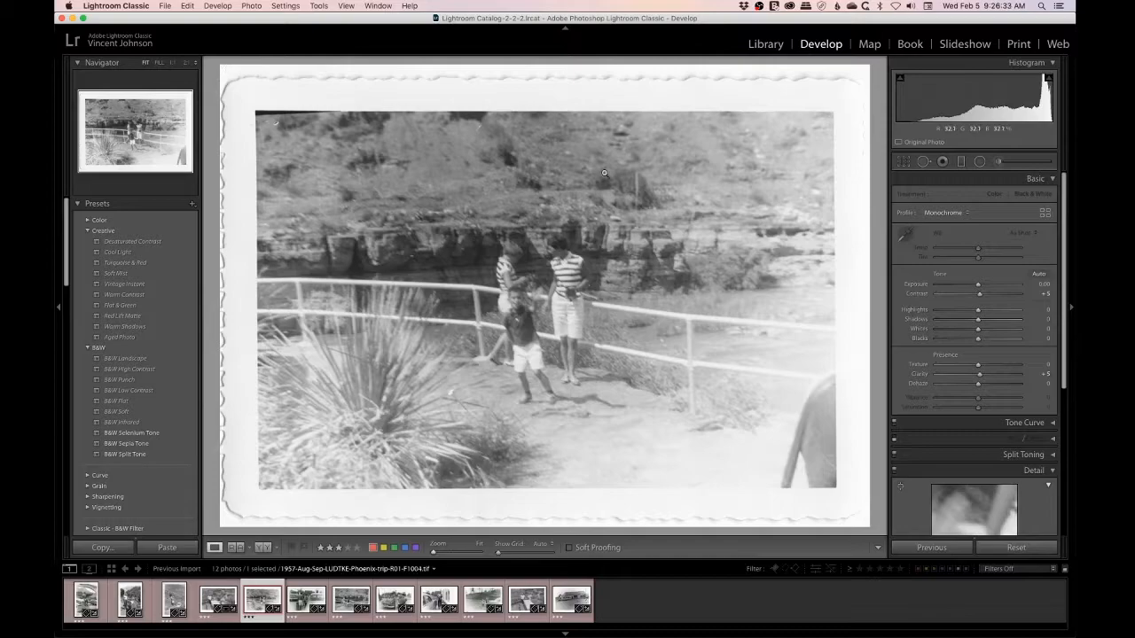
pyautogui.click(306, 599)
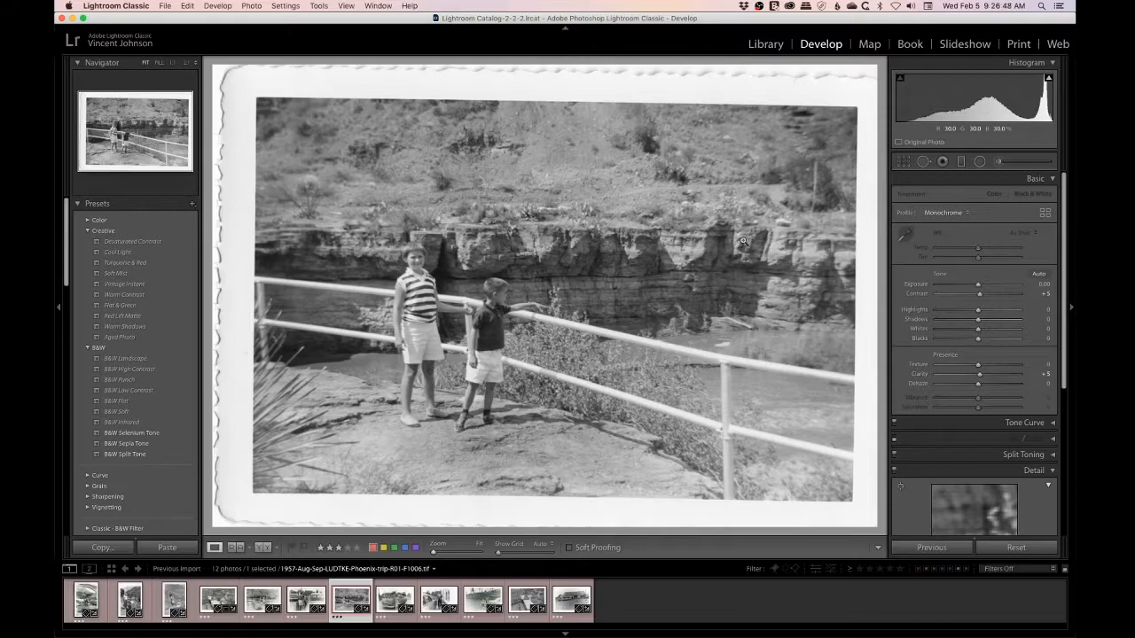
pyautogui.click(395, 601)
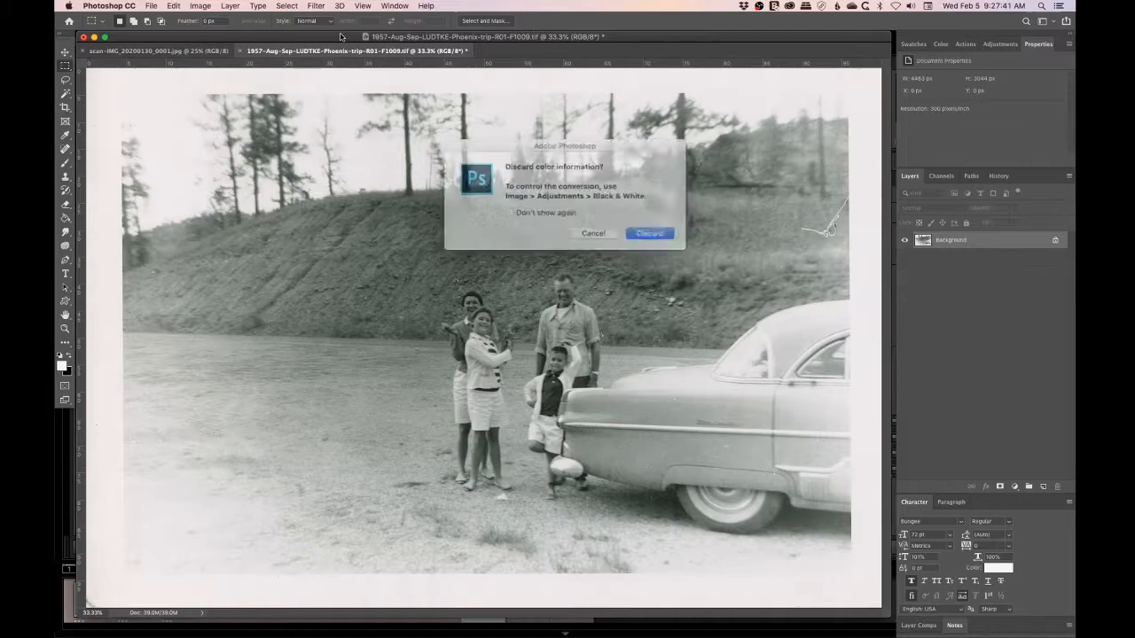
pyautogui.click(649, 233)
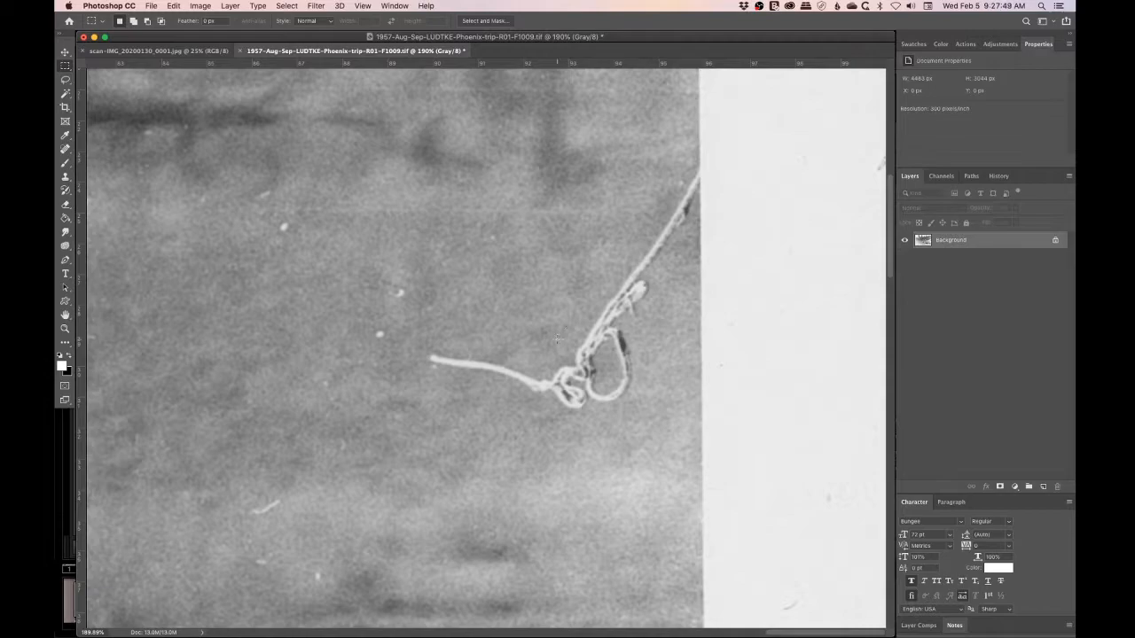